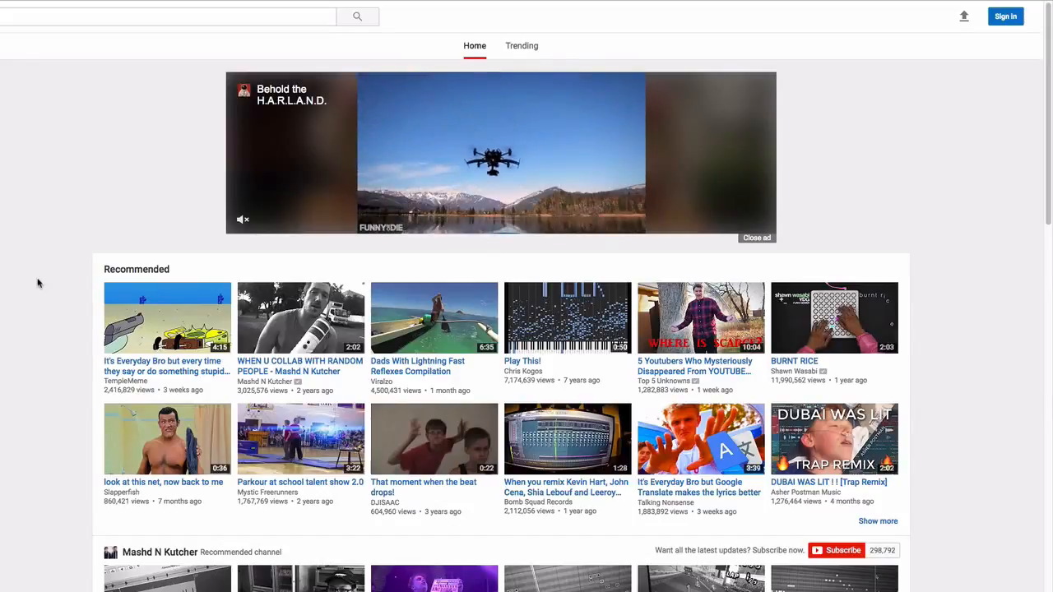
Click Sign in on the YouTube home page to reach Google sign-in.
click(1005, 16)
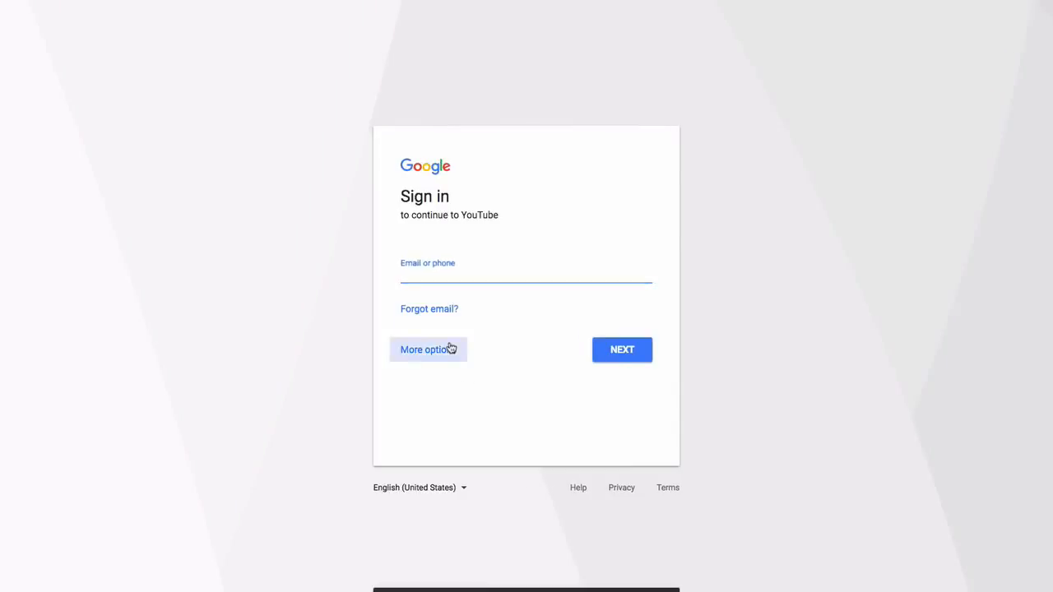
Create a new Google account from the sign-in options and submit its details.
click(428, 348)
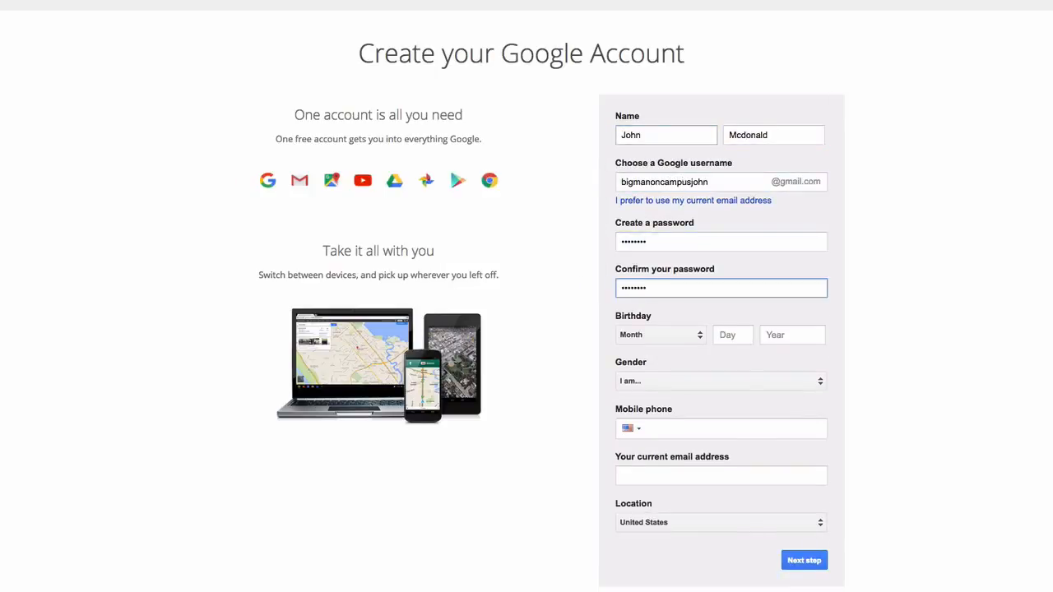
click(803, 560)
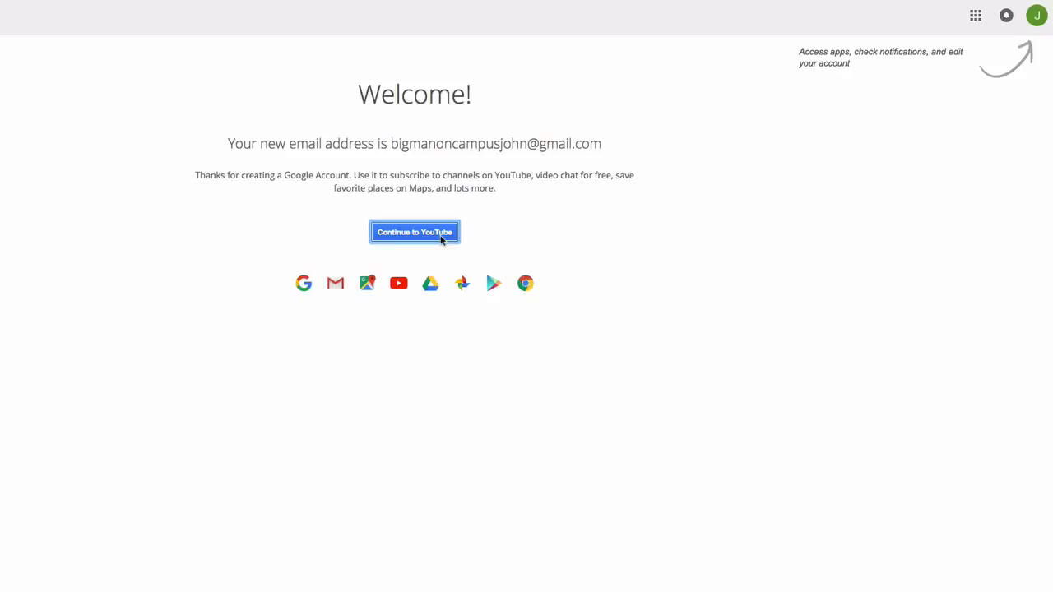
Continue to YouTube, then start a Creator Studio channel using a business or other name.
click(414, 232)
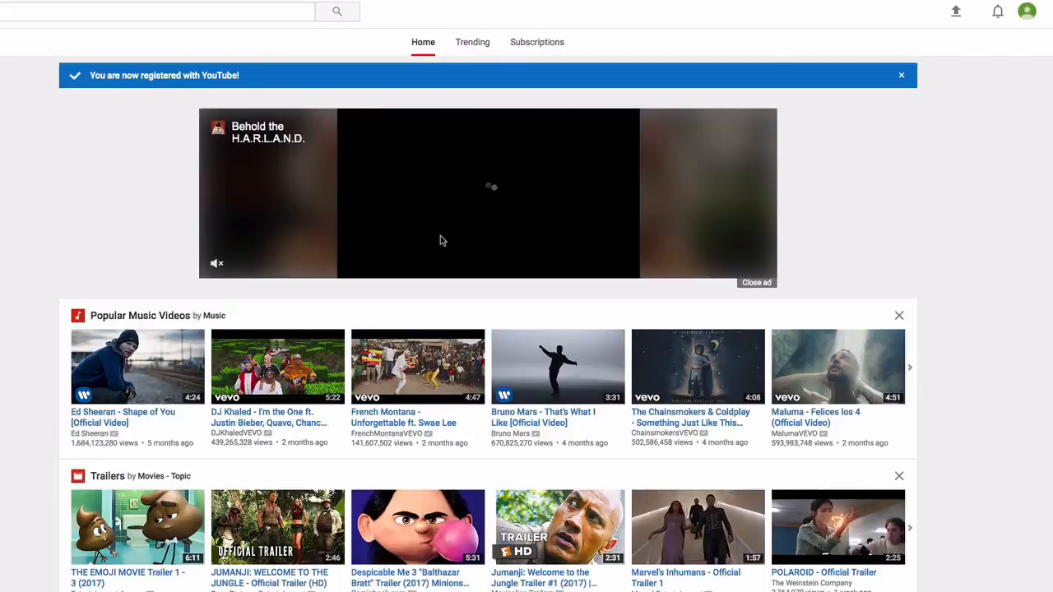
click(1026, 11)
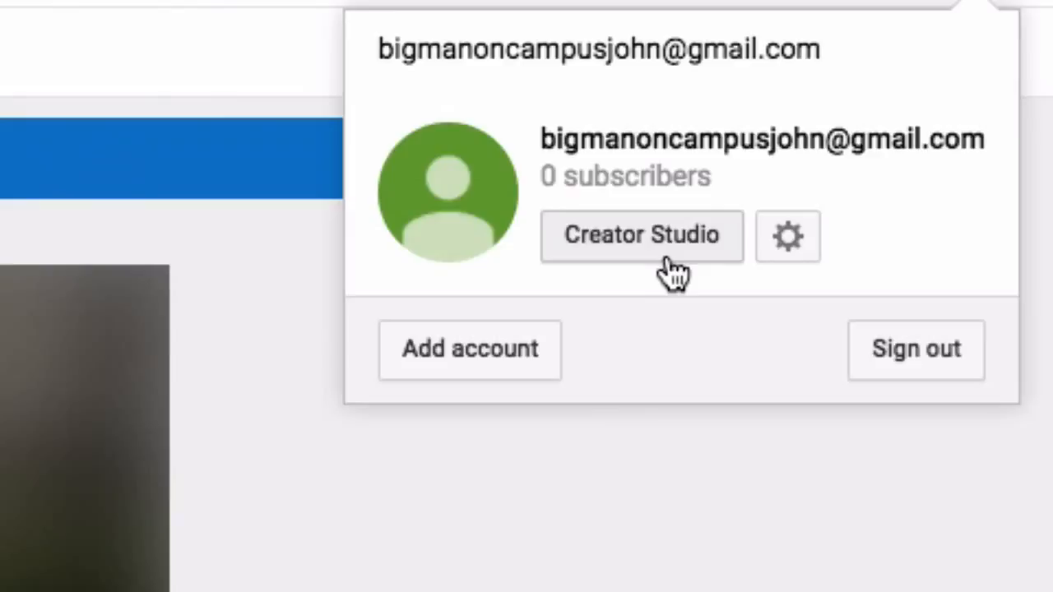
click(642, 236)
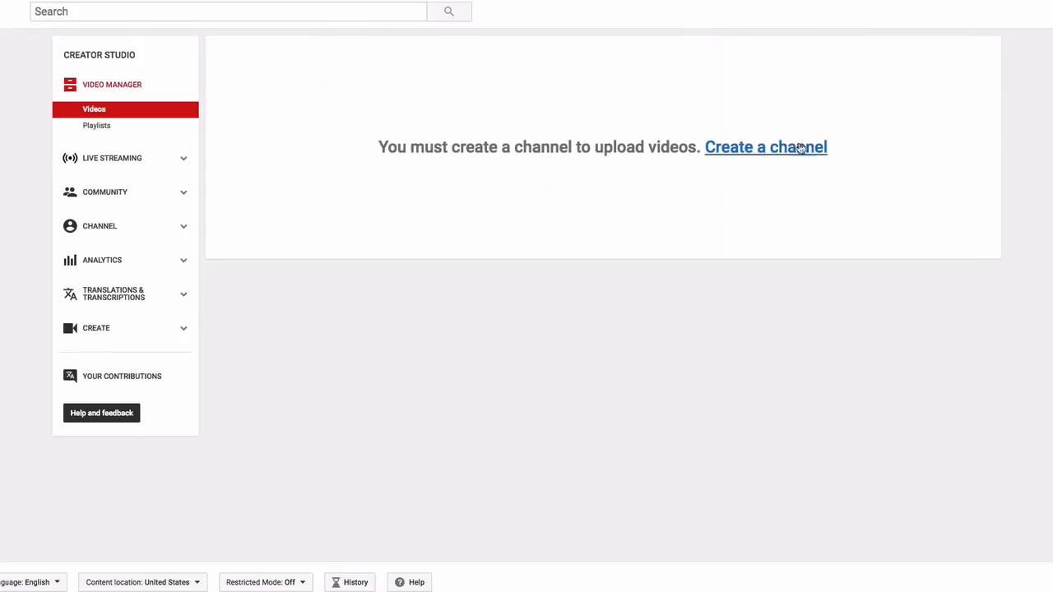
click(765, 146)
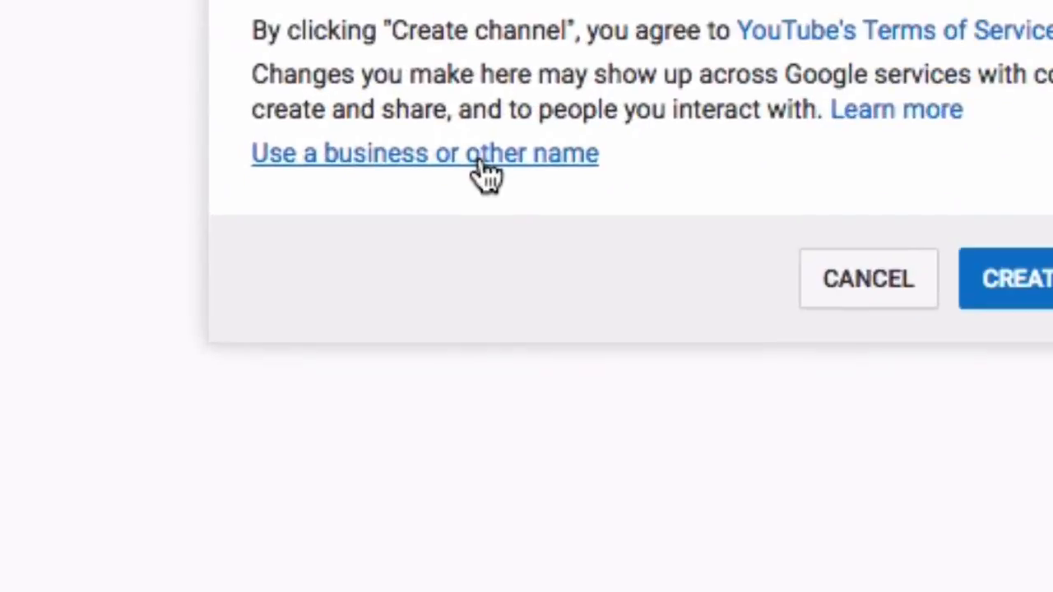
click(424, 153)
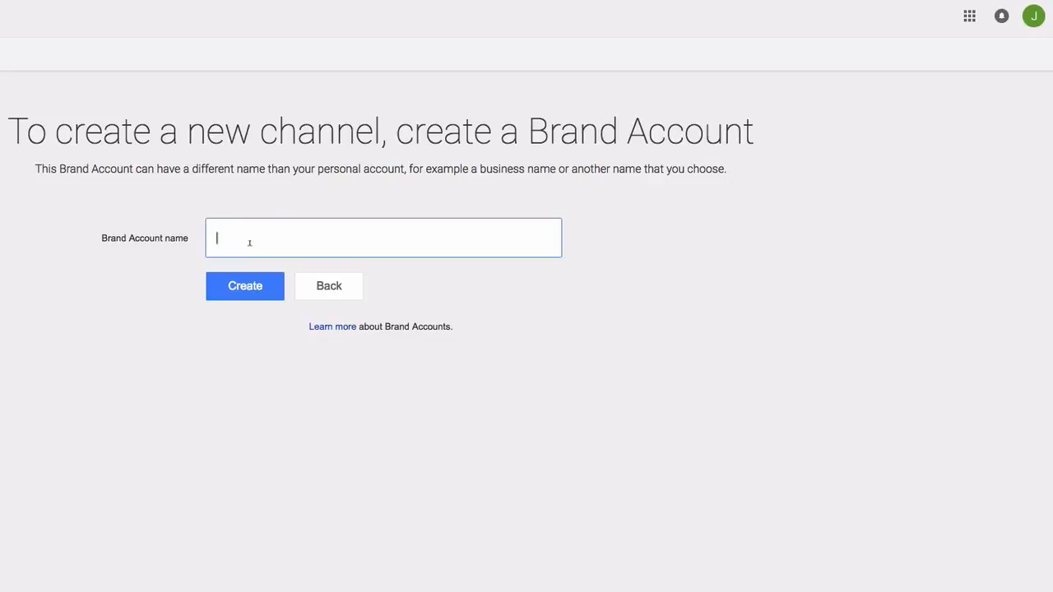
Name the Brand Account 'McdonaldJ' and create it.
text(Mc)
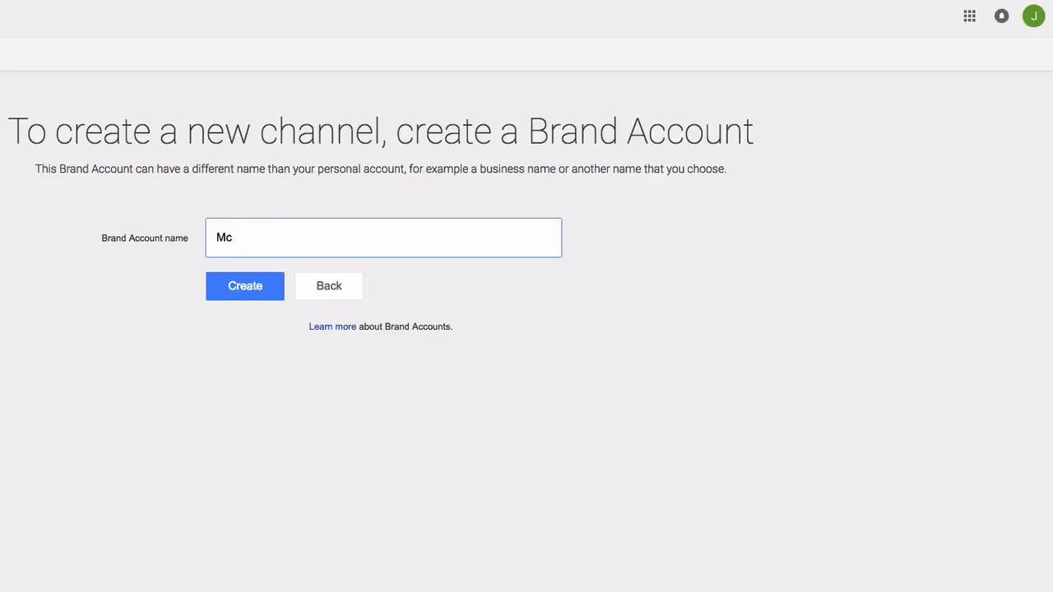
text(donaldJ)
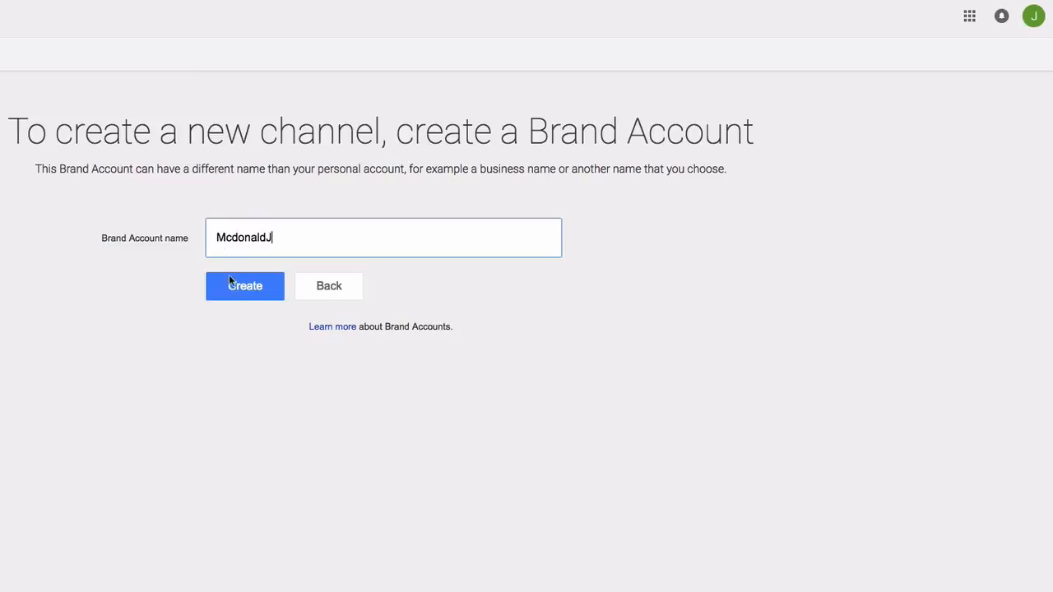
click(244, 285)
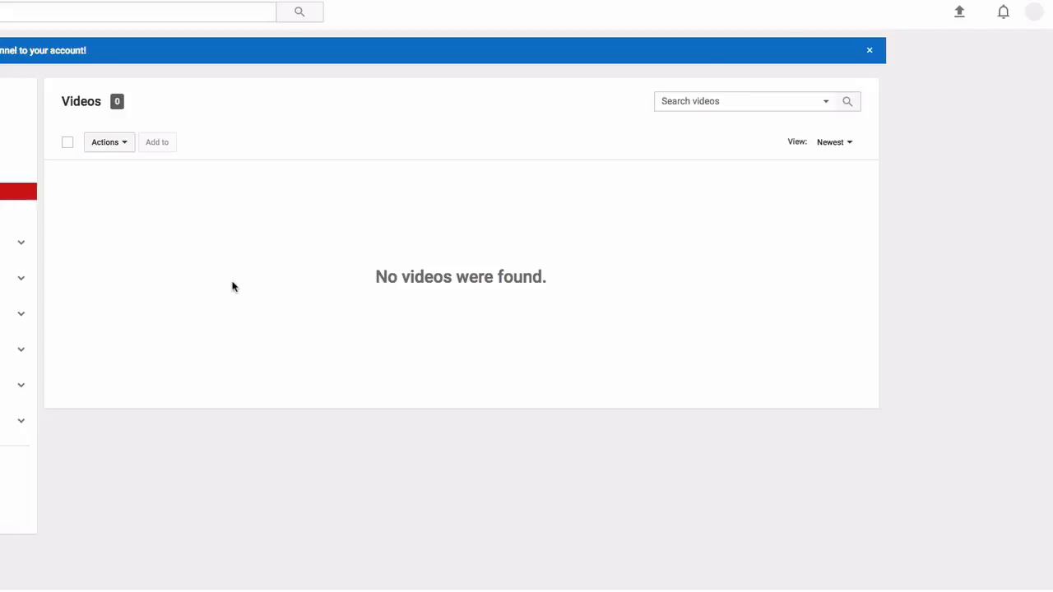
Check the account's channel list for McdonaldJ, then search YouTube for Alex channels.
click(1033, 11)
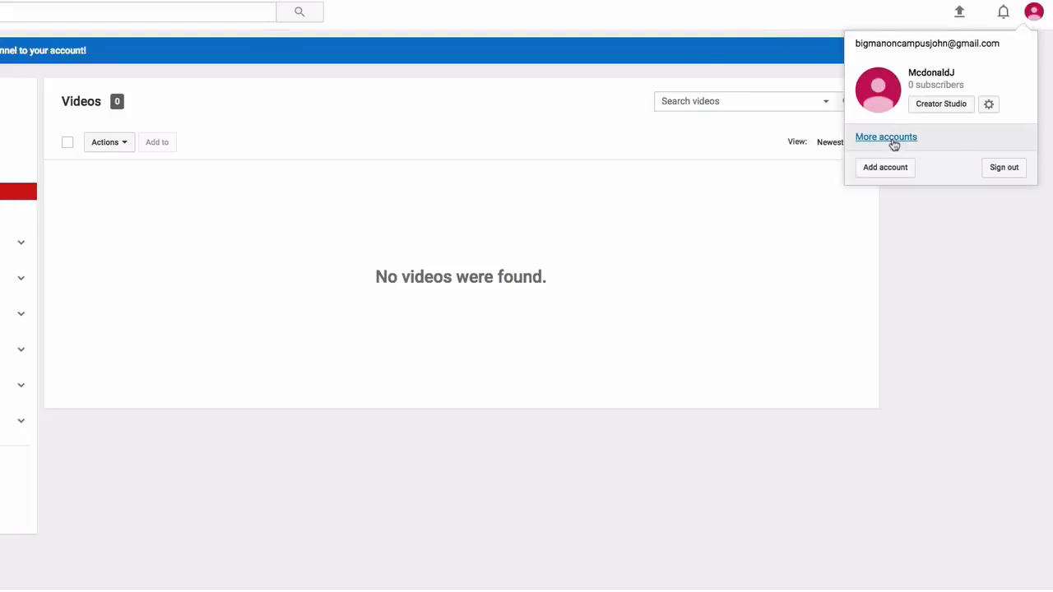
click(886, 136)
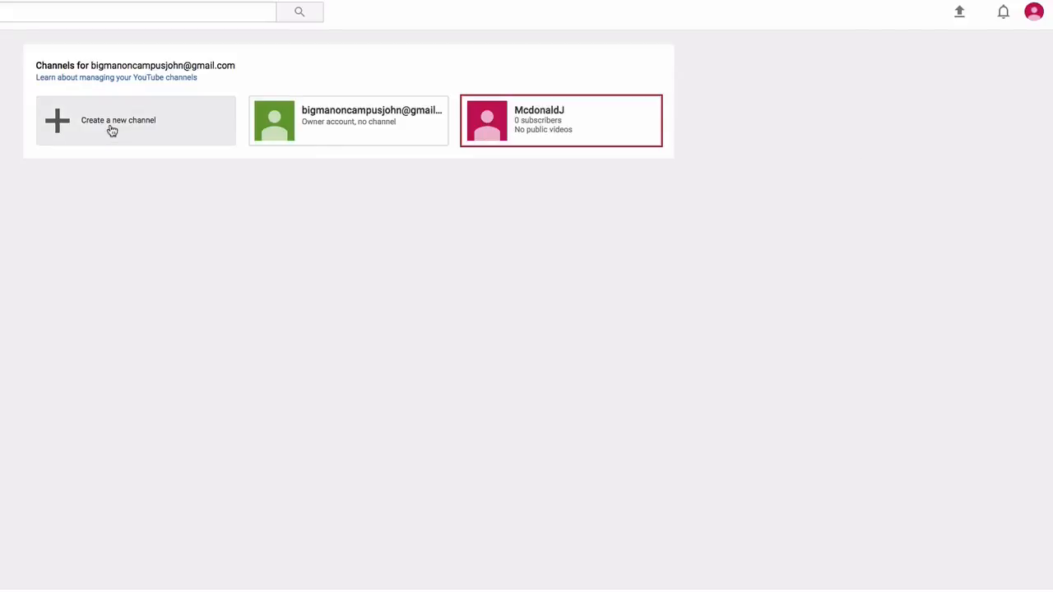
click(118, 120)
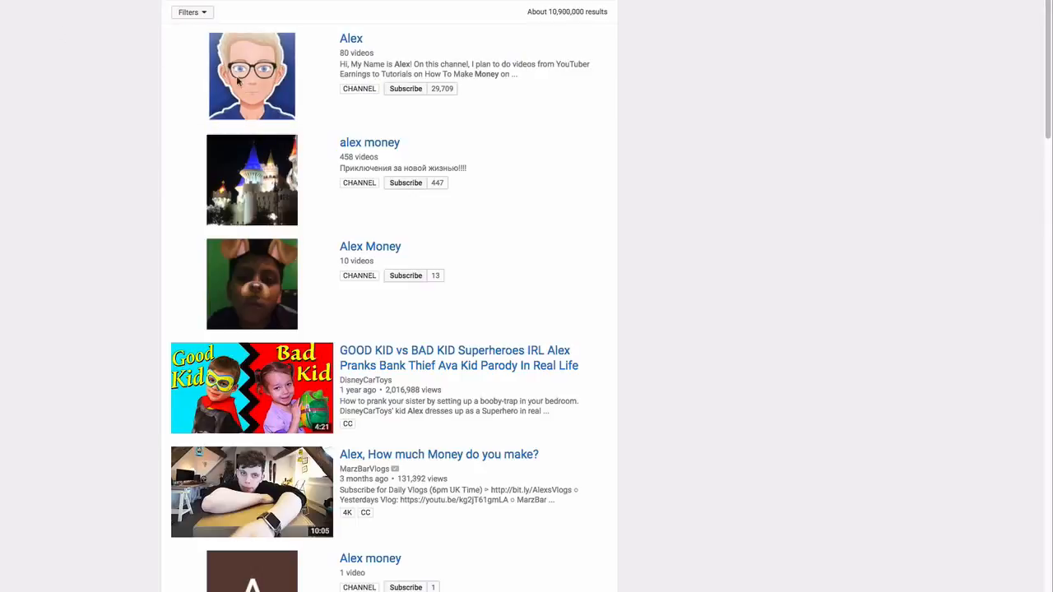
Subscribe to the Alex channel with subscriptions kept private, then reopen its page.
click(351, 38)
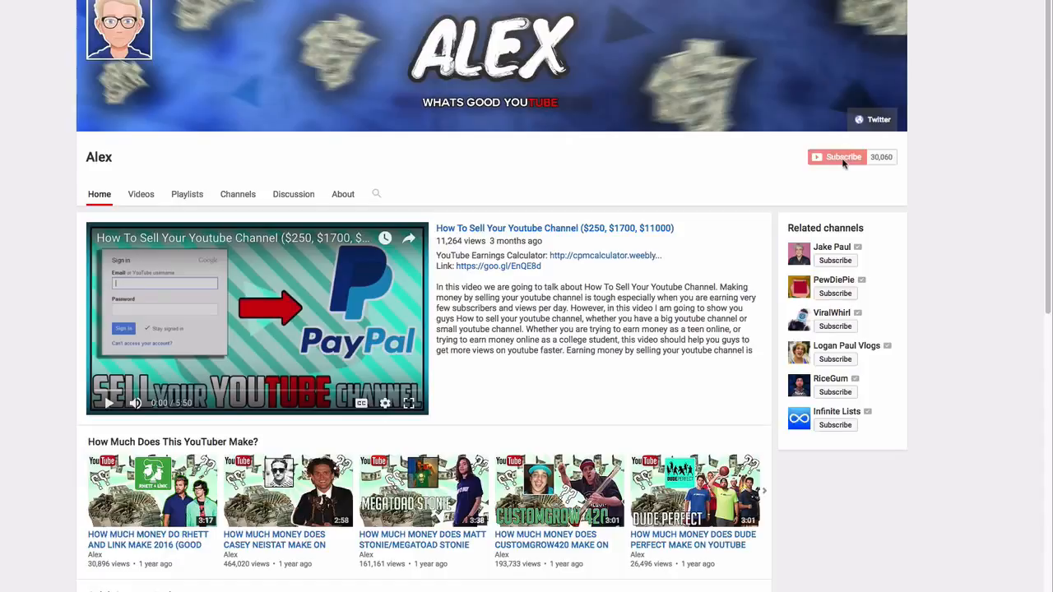
click(837, 156)
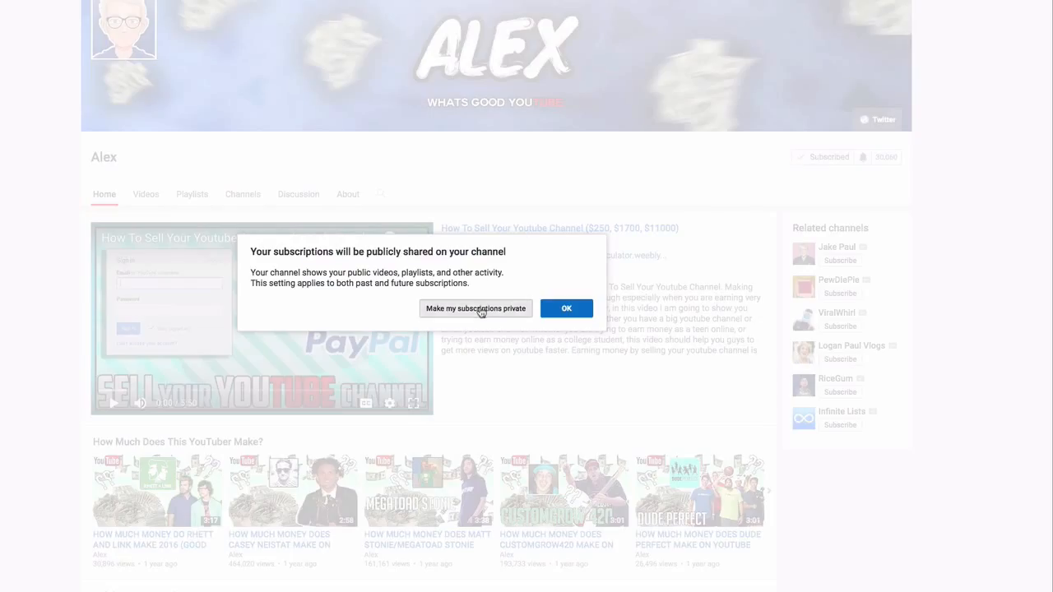
click(566, 309)
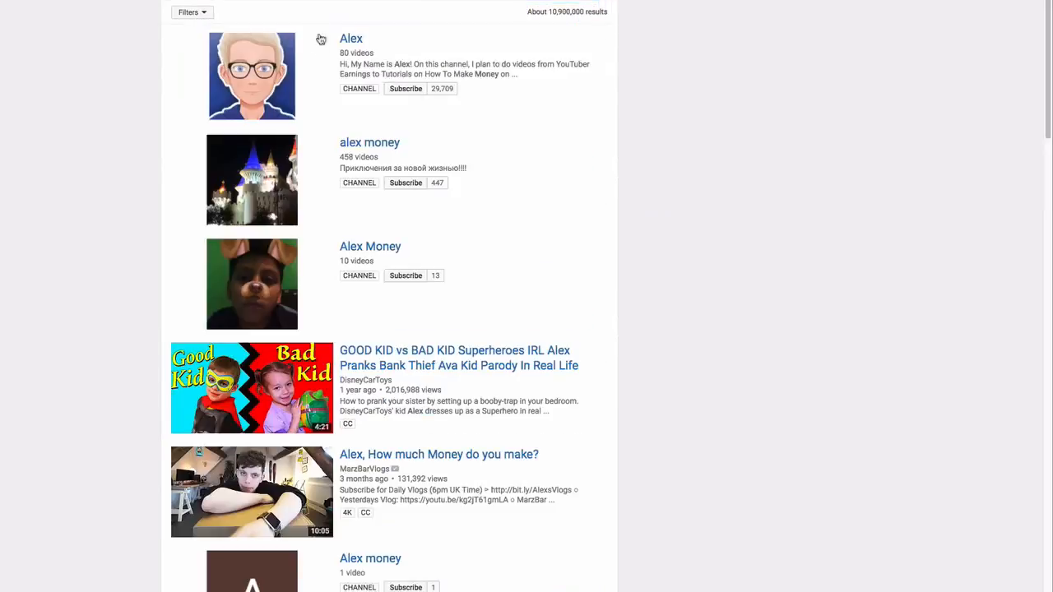
click(350, 38)
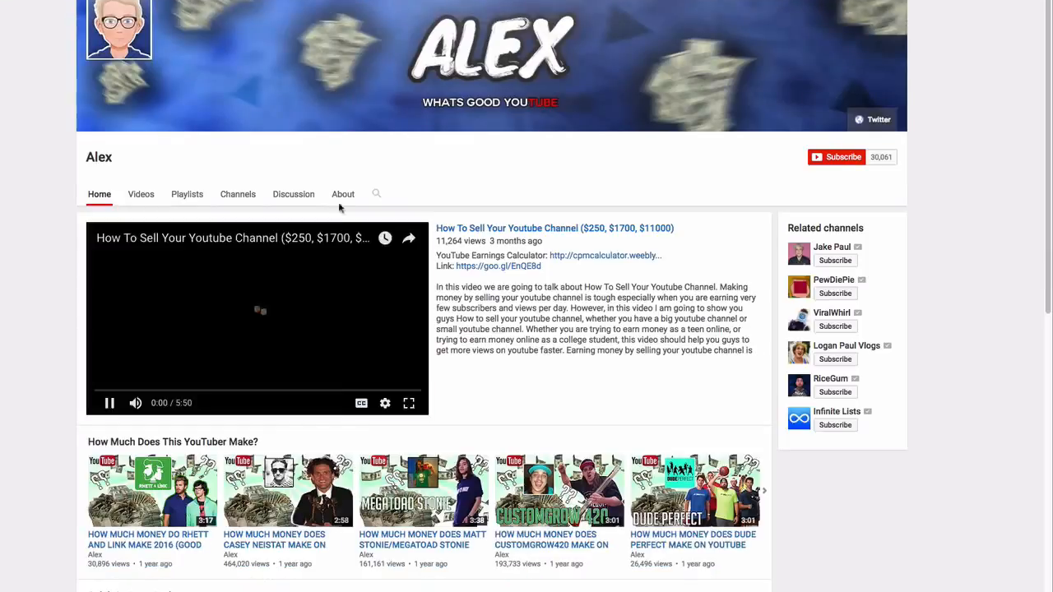